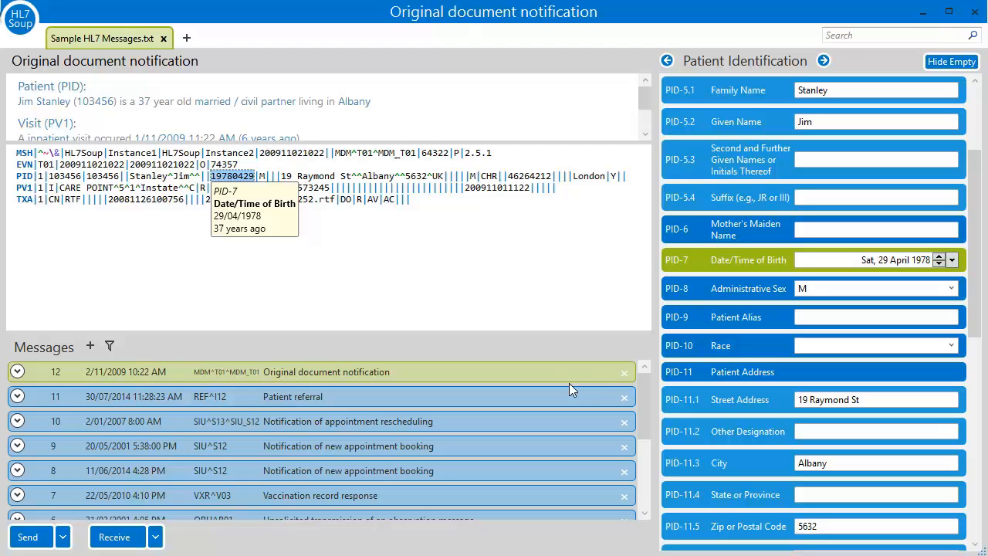
Step: Highlight the PID-5.1 family name green in every message, checking Stanley and Farwell
scroll(down, 3)
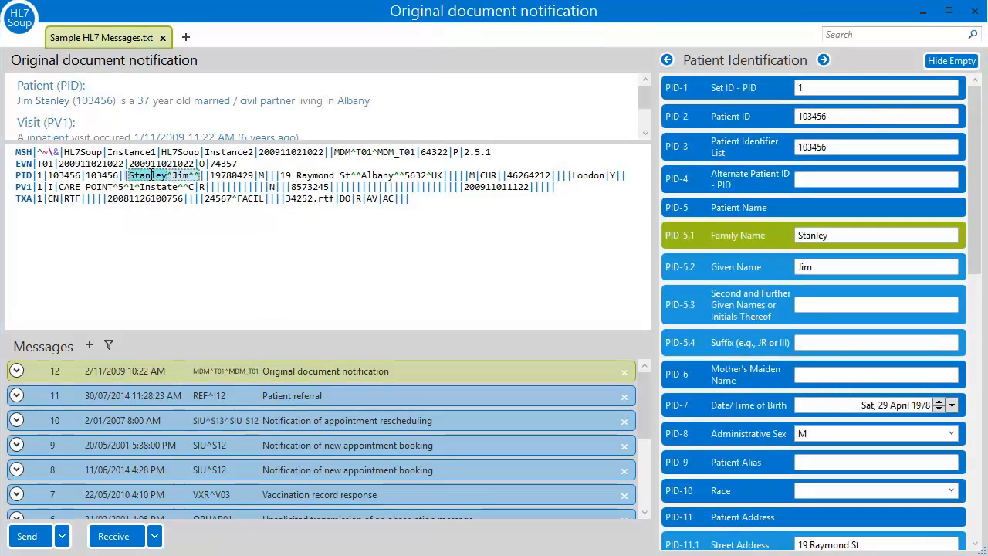
right_click(152, 175)
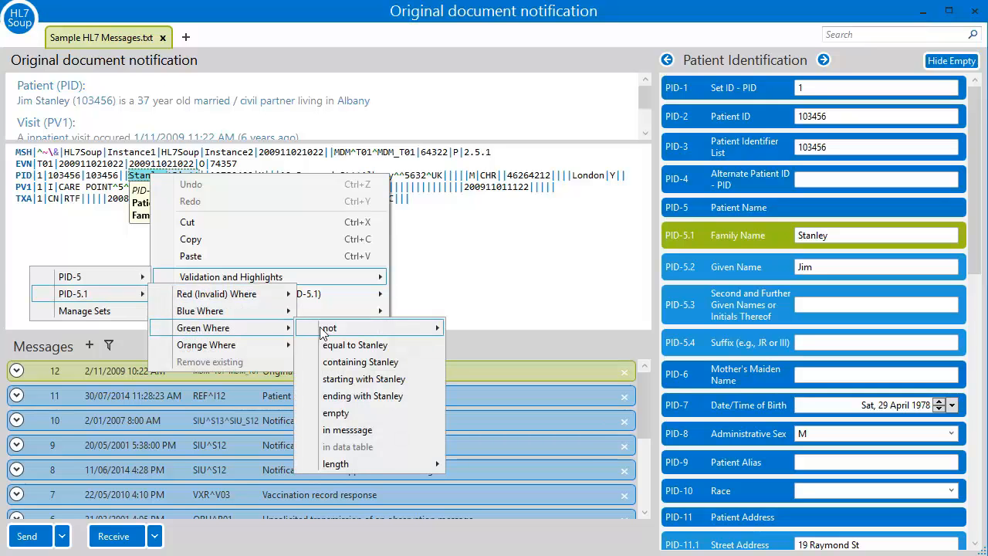
mouse_move(359, 430)
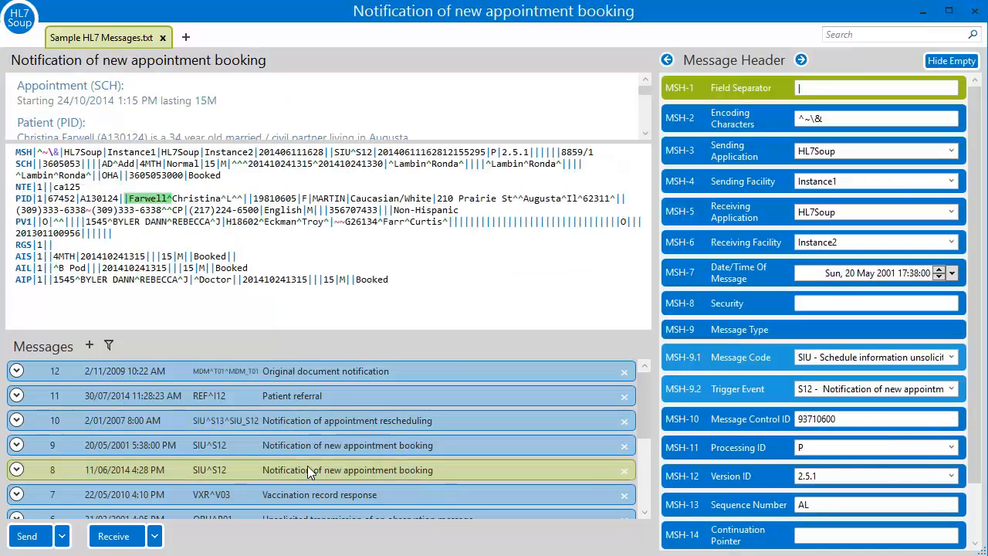
click(319, 494)
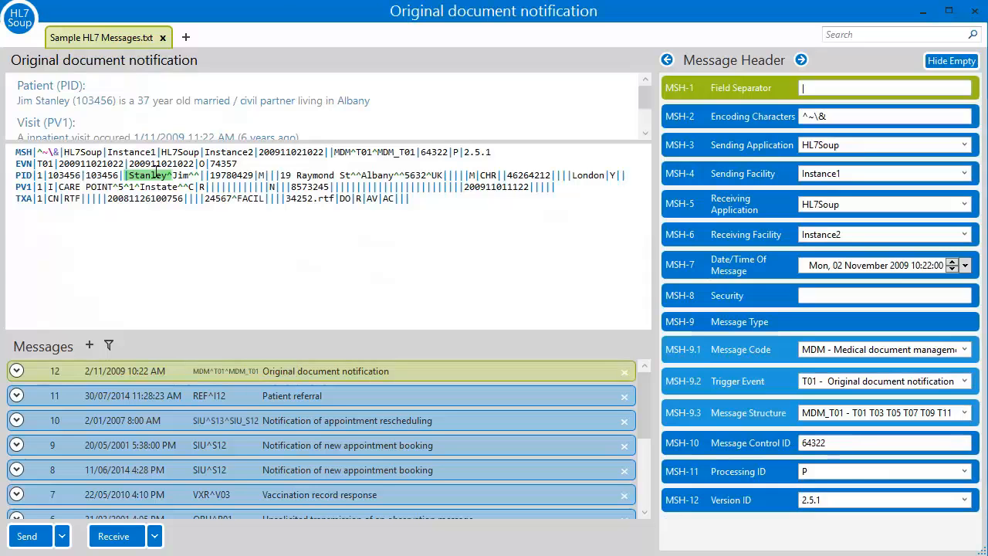
Step: Show the Orange Where conditions for the MSH-7 date, including earlier than 2/11/2009 10:22 AM
right_click(149, 175)
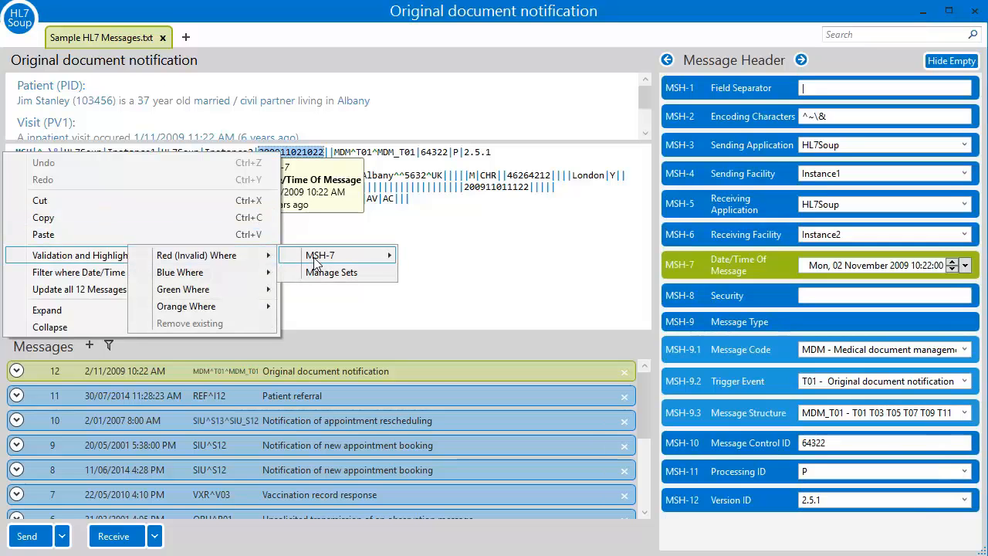
mouse_move(186, 306)
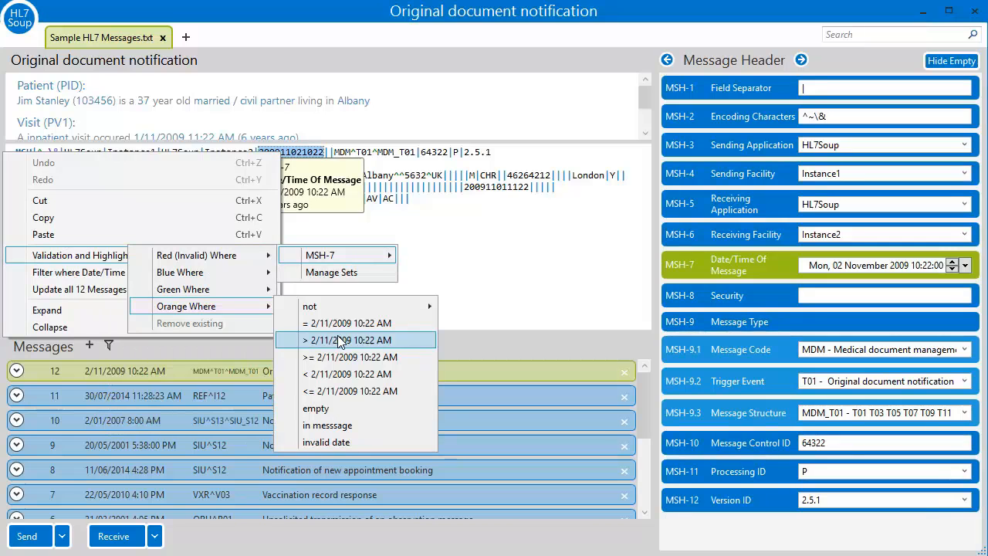
mouse_move(340, 374)
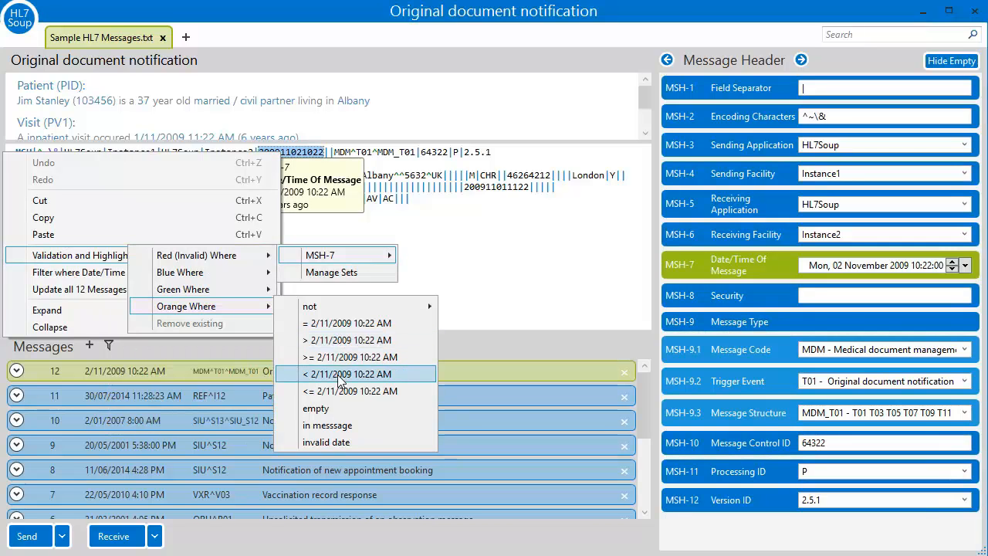
mouse_move(350, 391)
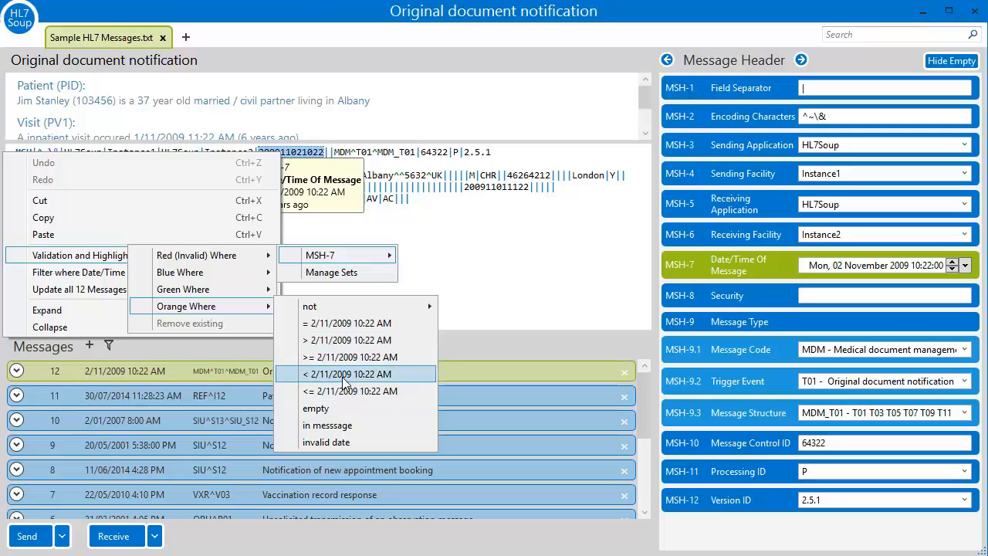
click(348, 374)
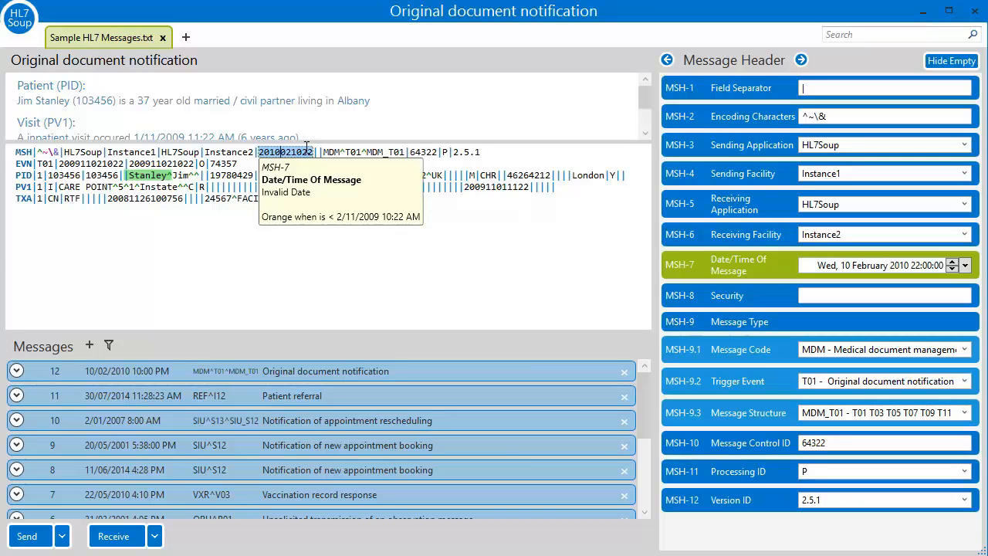
Step: Flag invalid PID-7 birth dates red, set the birth date to 19781429, and show Register a patient
click(231, 175)
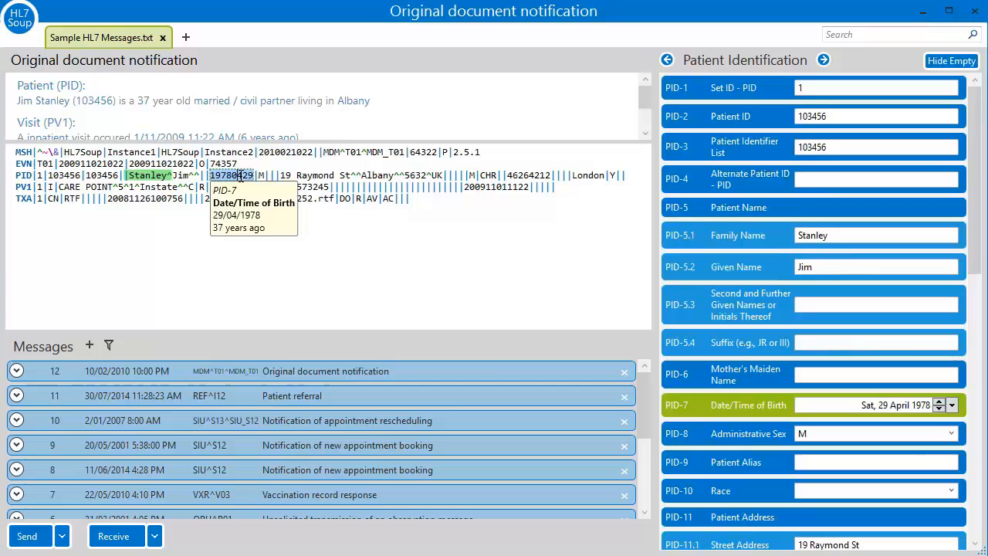
right_click(232, 175)
text(1)
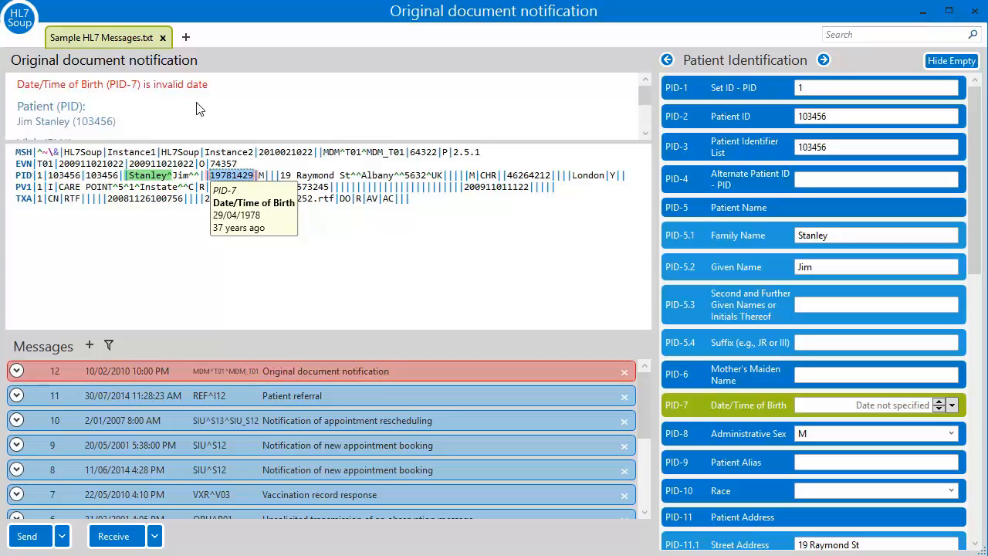
mouse_move(171, 84)
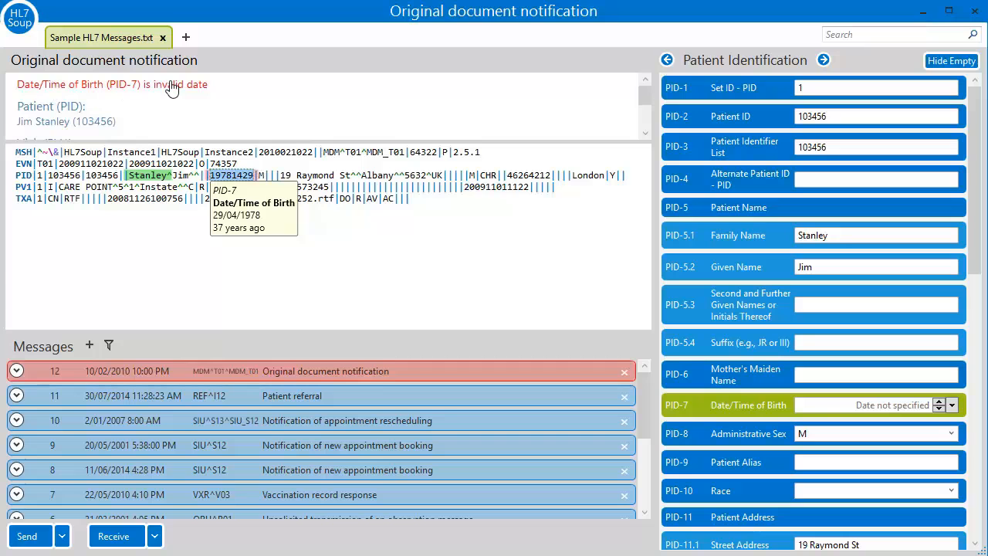
mouse_move(130, 84)
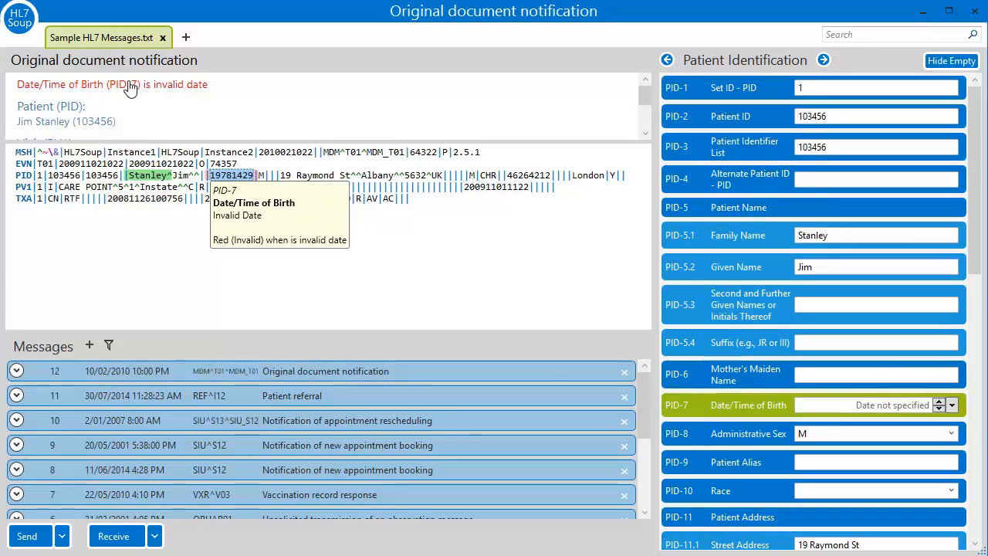
scroll(down, 3)
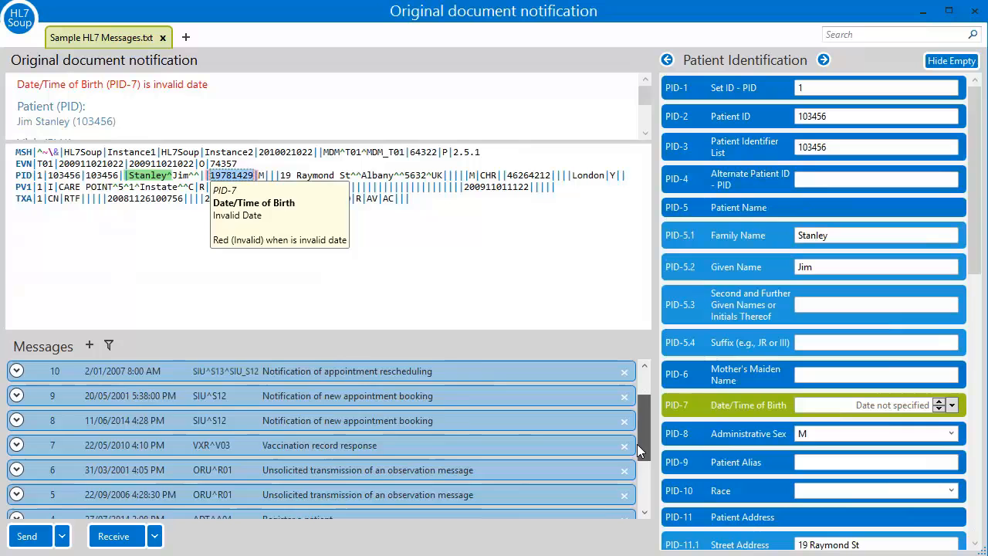
scroll(down, 3)
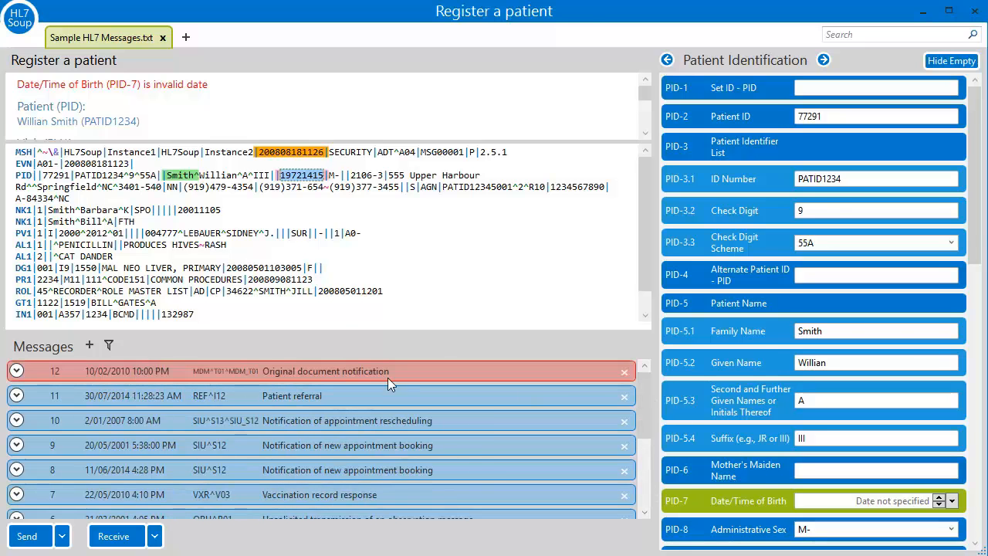
right_click(292, 395)
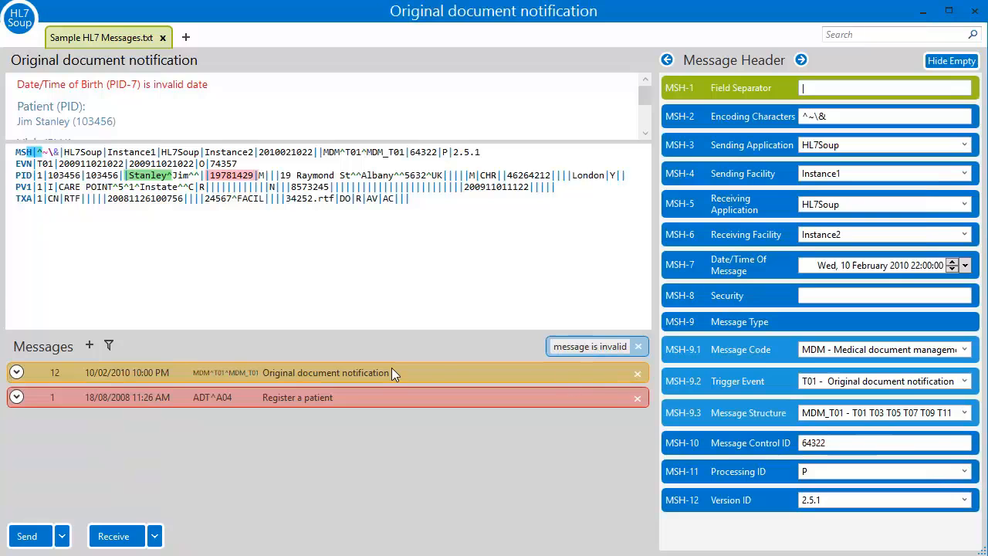
click(297, 397)
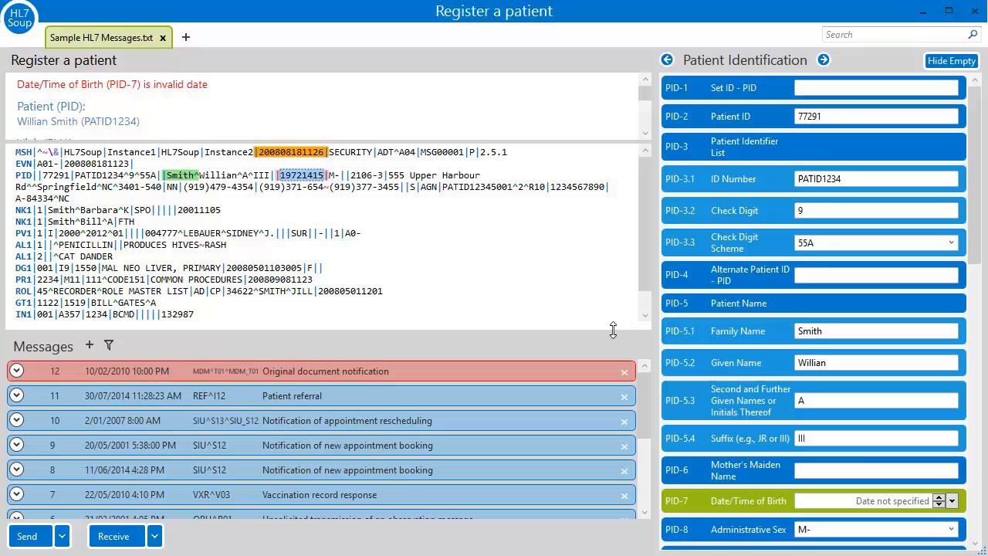
Step: On the Original document notification, list red not-in-data-table options for PID-8 administrative sex
click(665, 59)
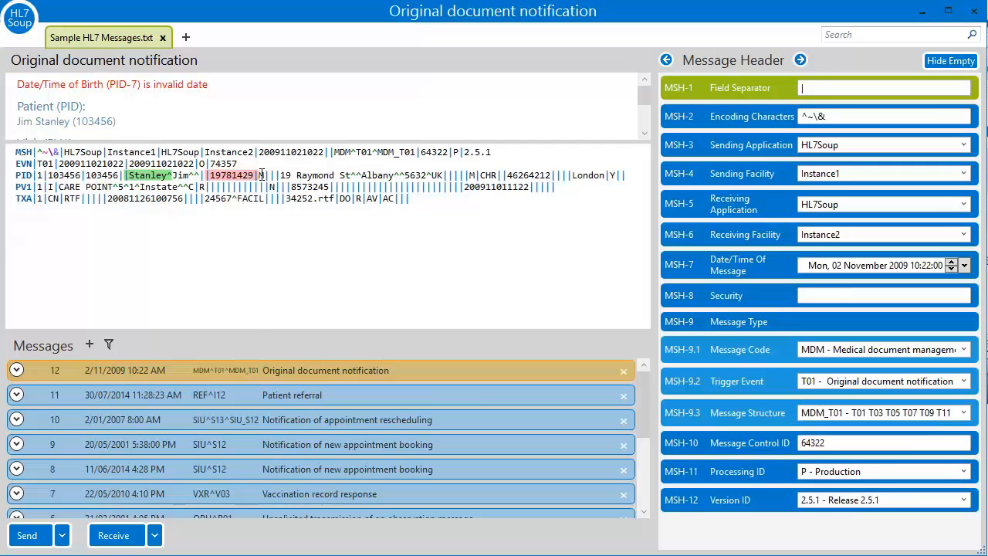
right_click(262, 175)
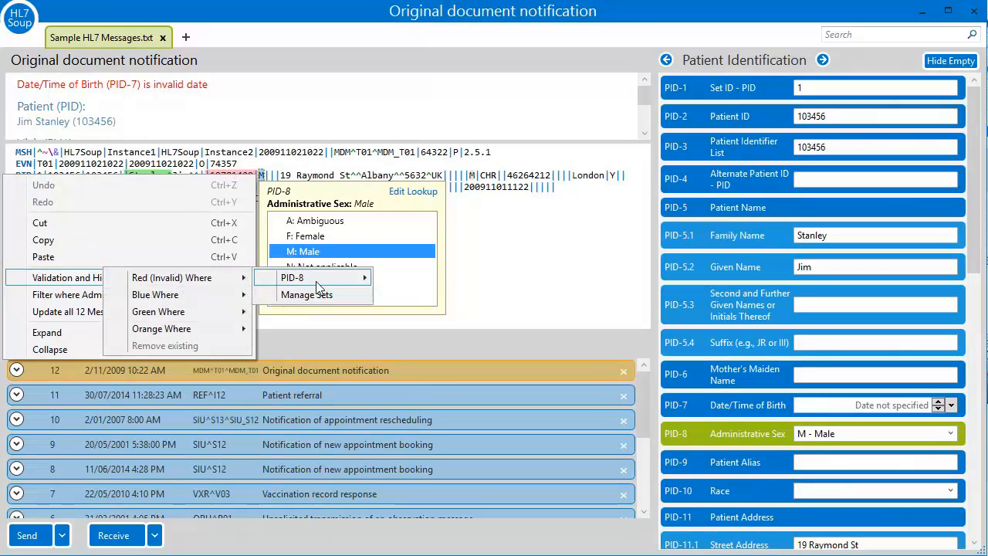
mouse_move(171, 277)
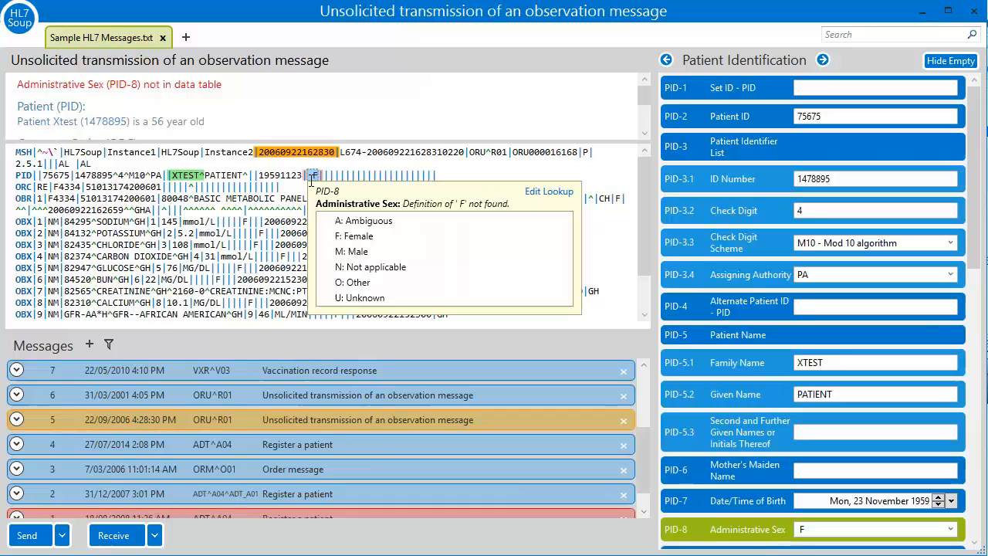
Step: Copy the Standard Set, making the family-name rule blue and the date cutoff 2/11/2011
click(19, 19)
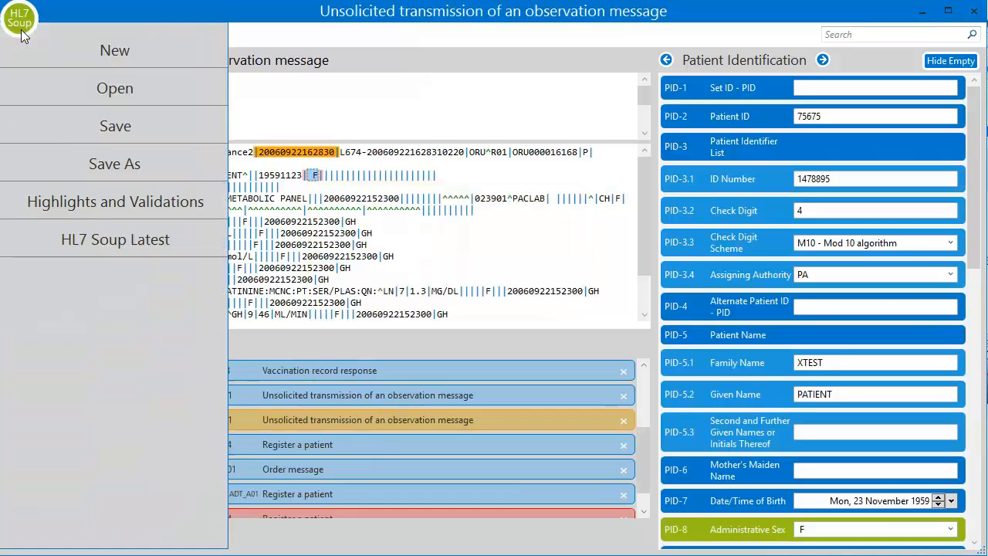
click(115, 202)
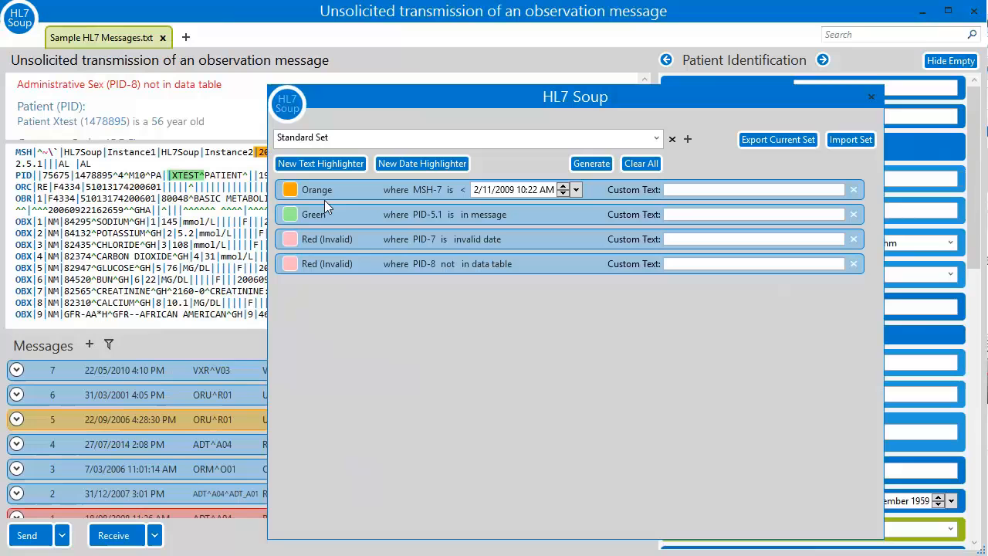
click(290, 214)
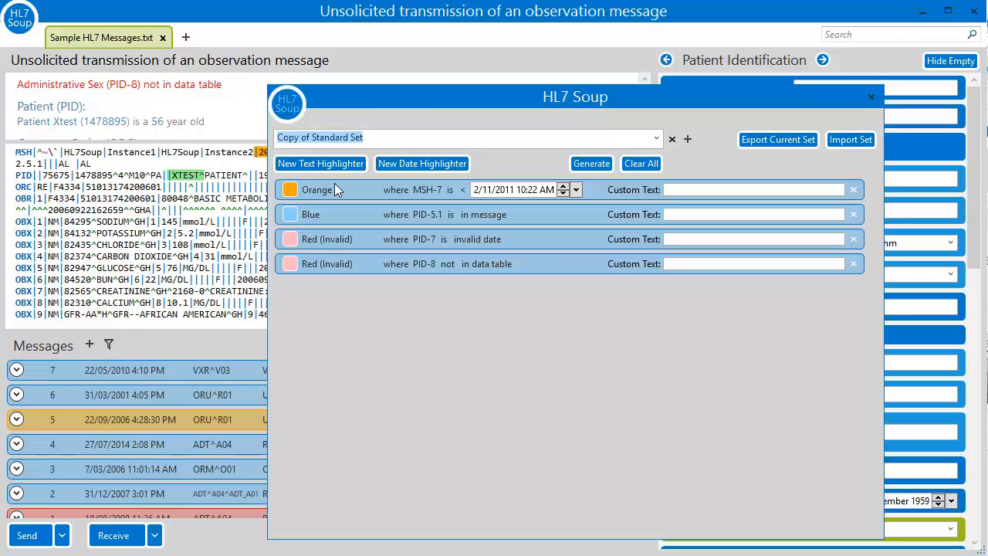
Step: Name the copied highlighter set 'Tutorial Set'
text(Tutorial Set)
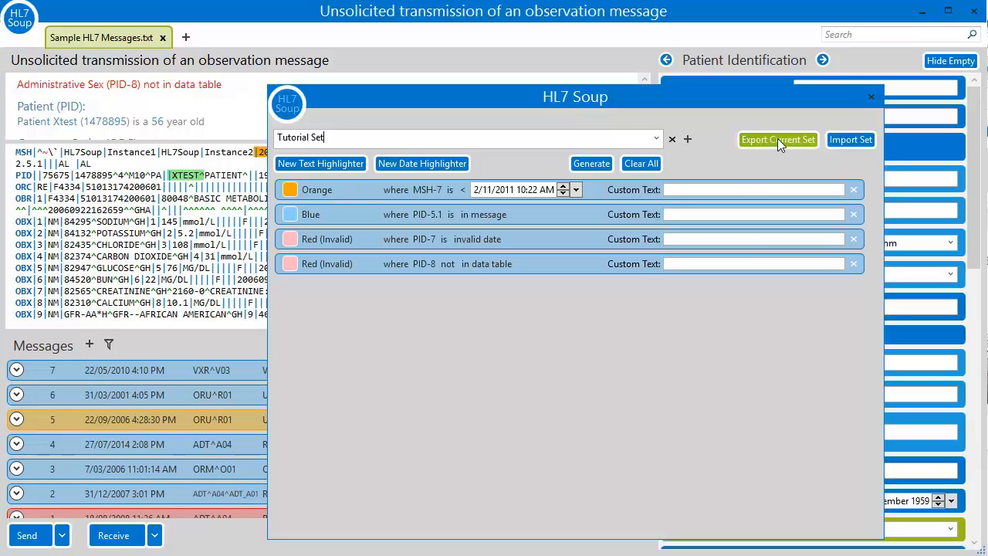
Step: Begin exporting the Tutorial Set, then cancel without saving a file
click(778, 140)
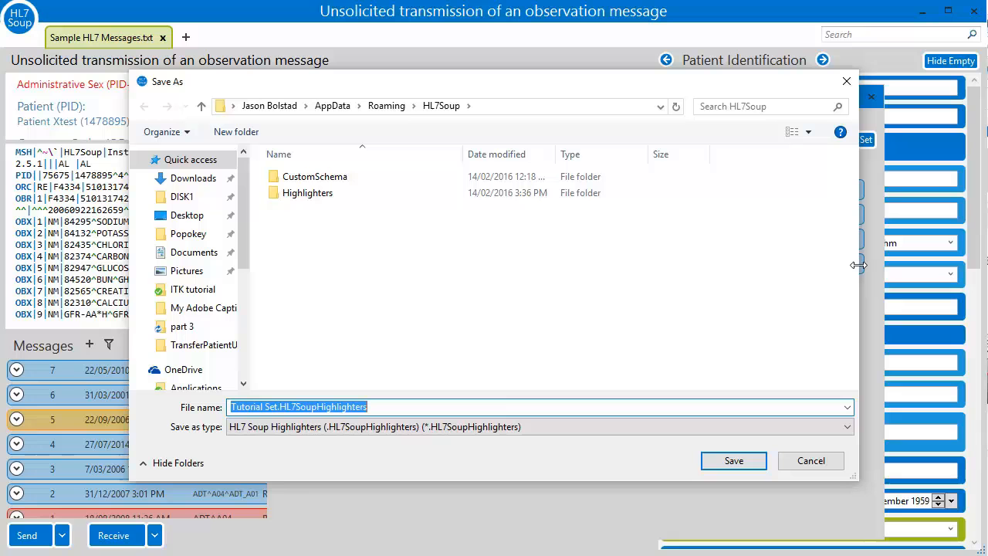
mouse_move(810, 443)
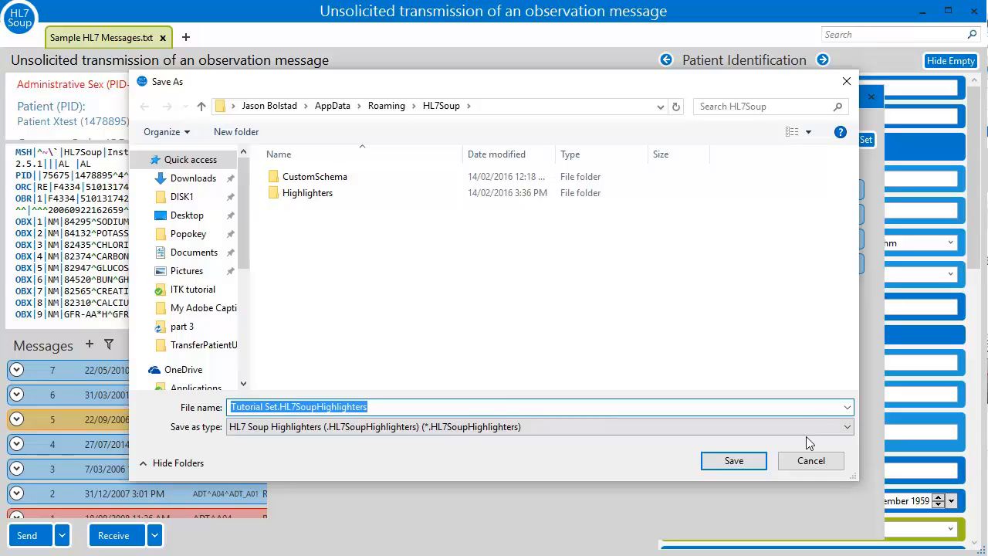
click(811, 460)
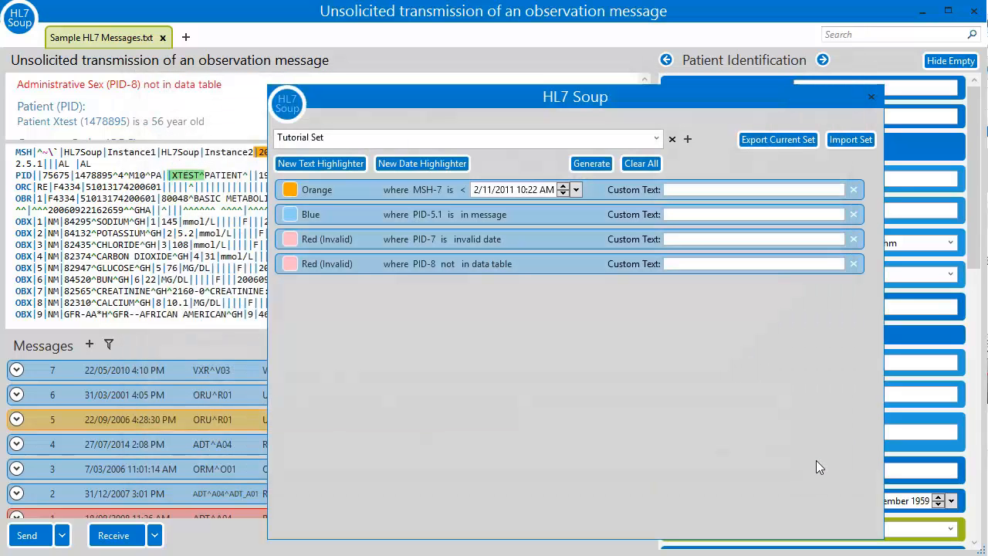
mouse_move(691, 303)
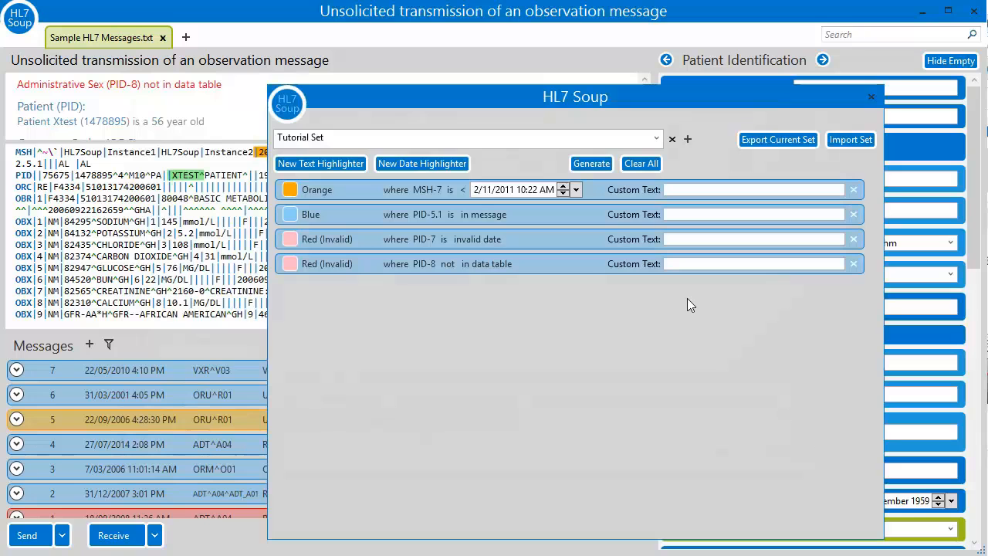
click(592, 163)
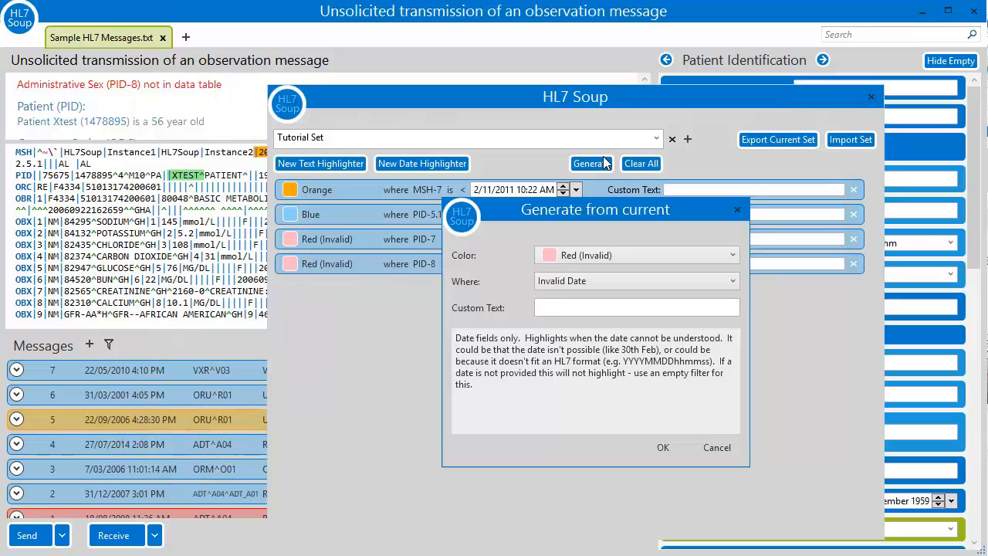
mouse_move(624, 195)
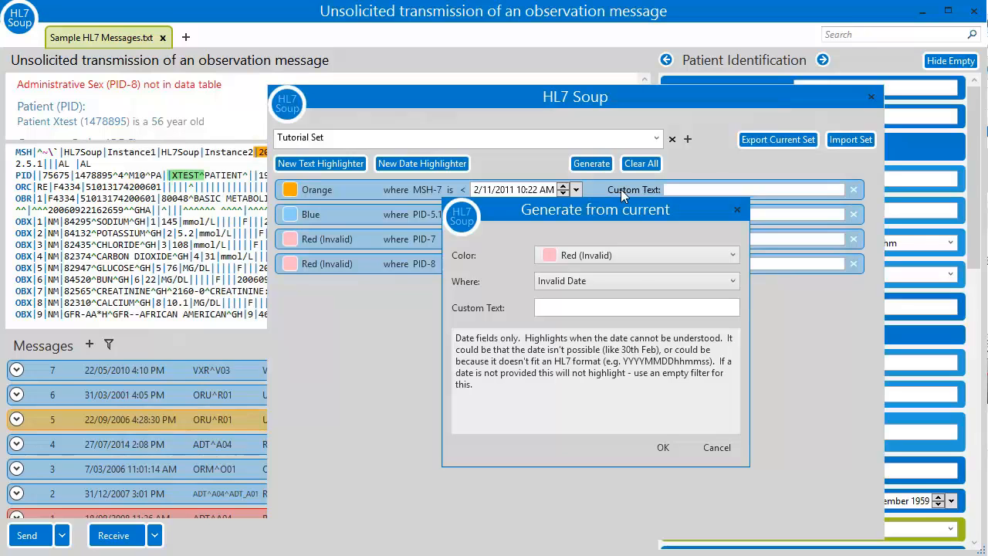
mouse_move(638, 246)
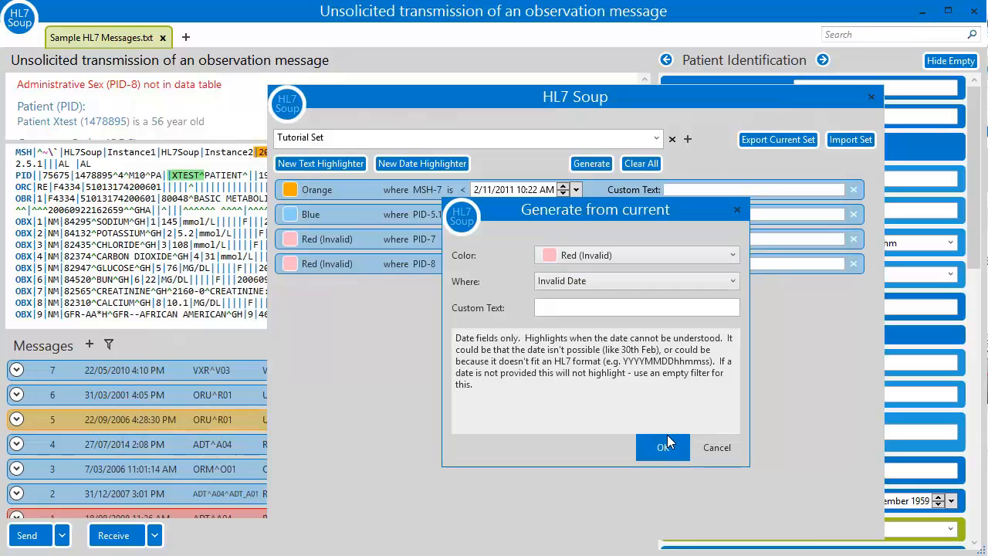
Step: Generate red invalid-date highlighters for the message's date fields, such as MSH-7, ORC-9 and OBR-14
click(662, 447)
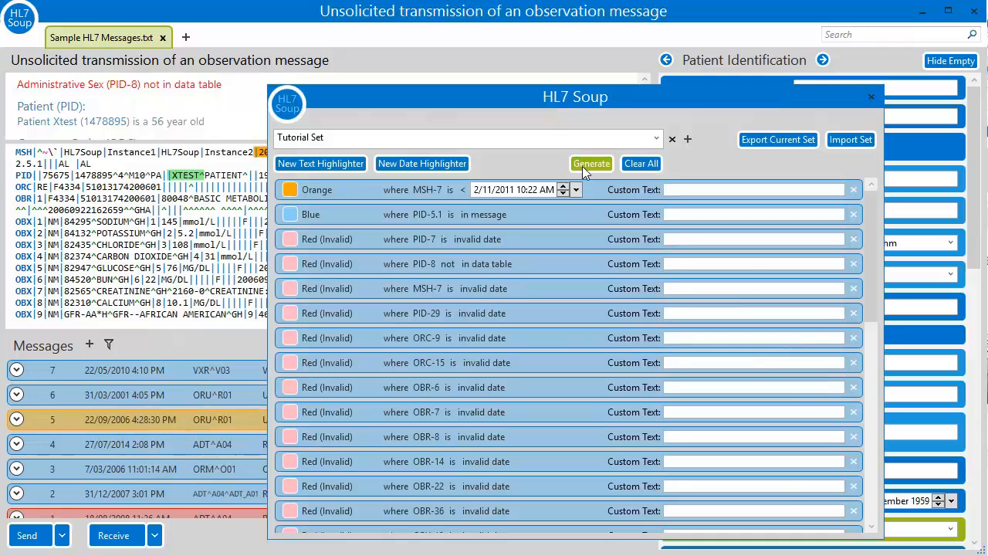
Step: Generate red highlighters that flag values not found in their data tables
click(592, 163)
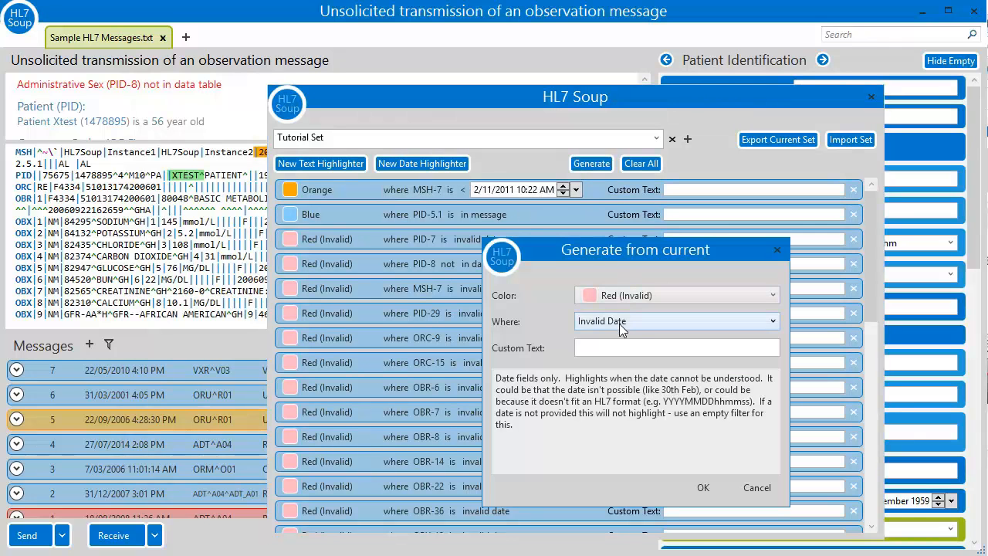
click(676, 320)
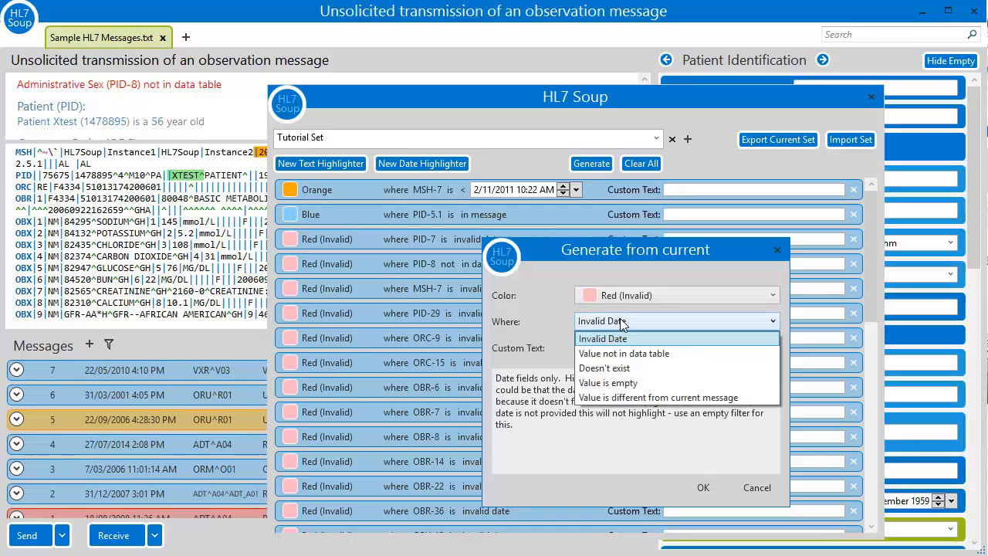
click(623, 352)
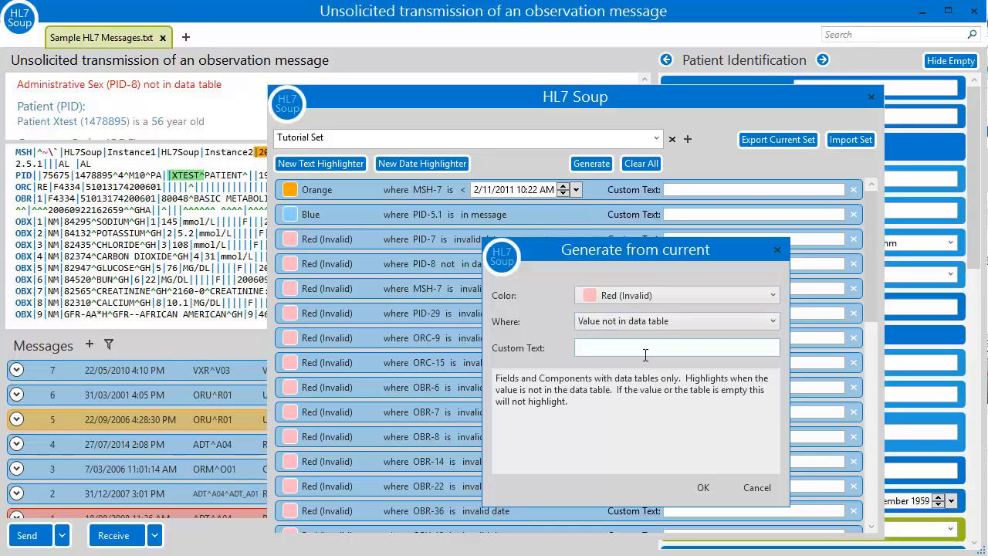
click(702, 487)
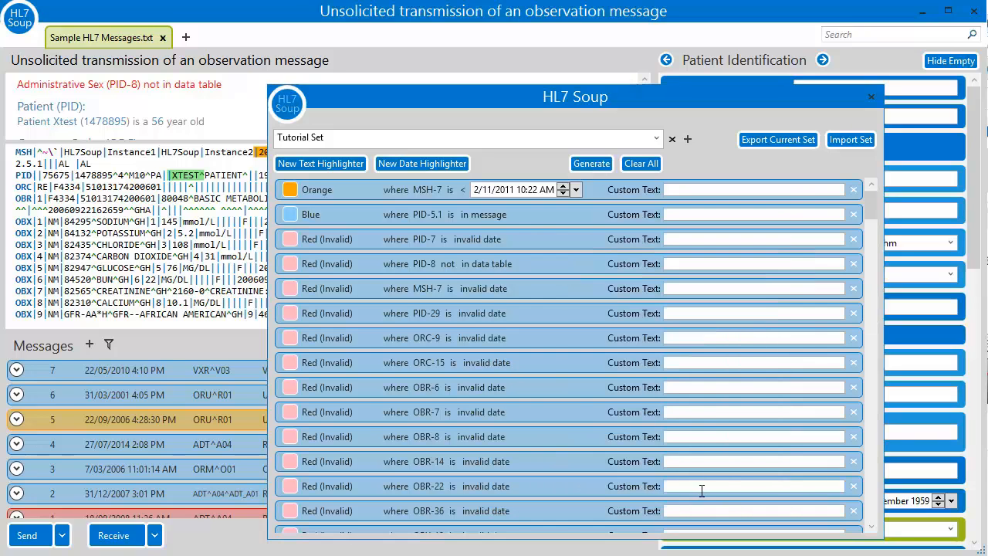
scroll(down, 3)
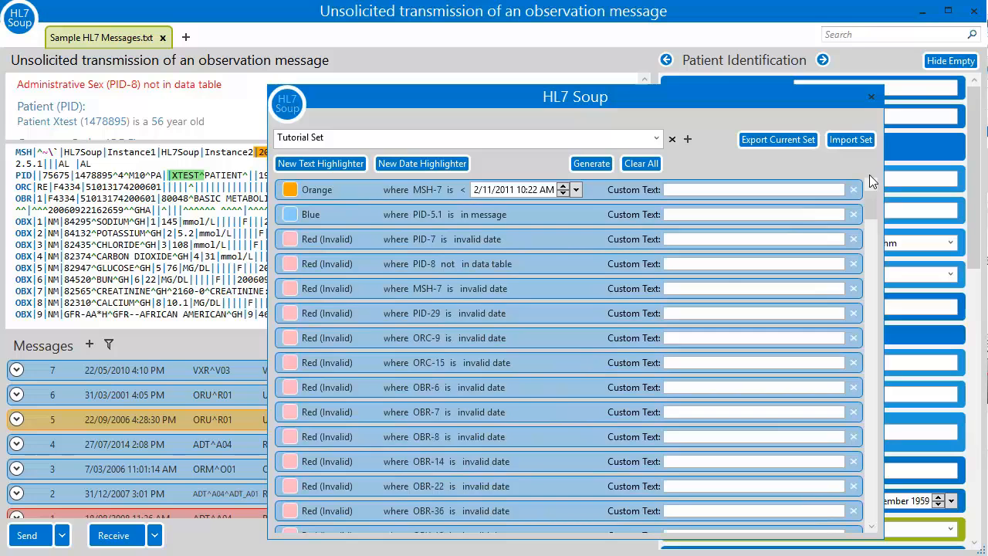
Step: Close the highlighter set window and return to the unsolicited observation message to review flags
click(872, 97)
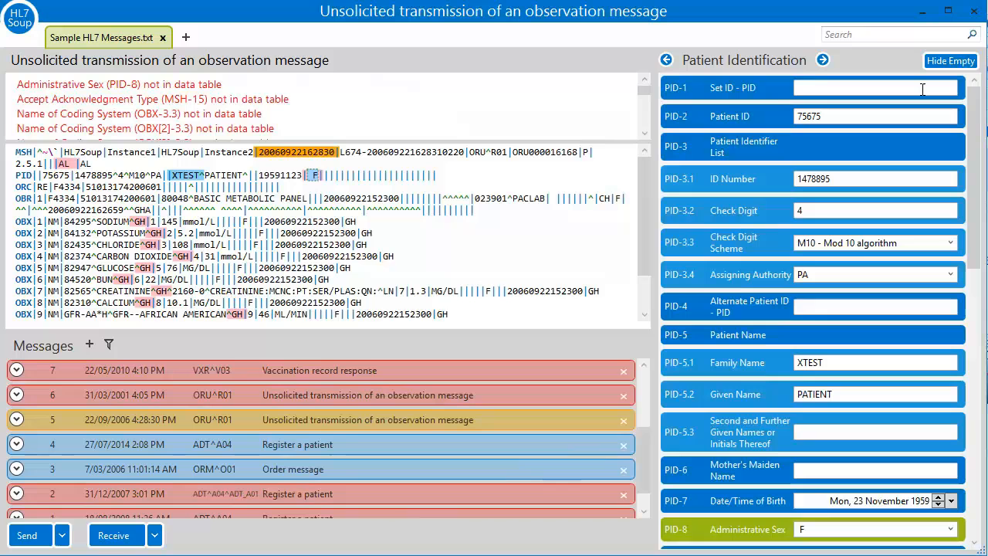
mouse_move(424, 420)
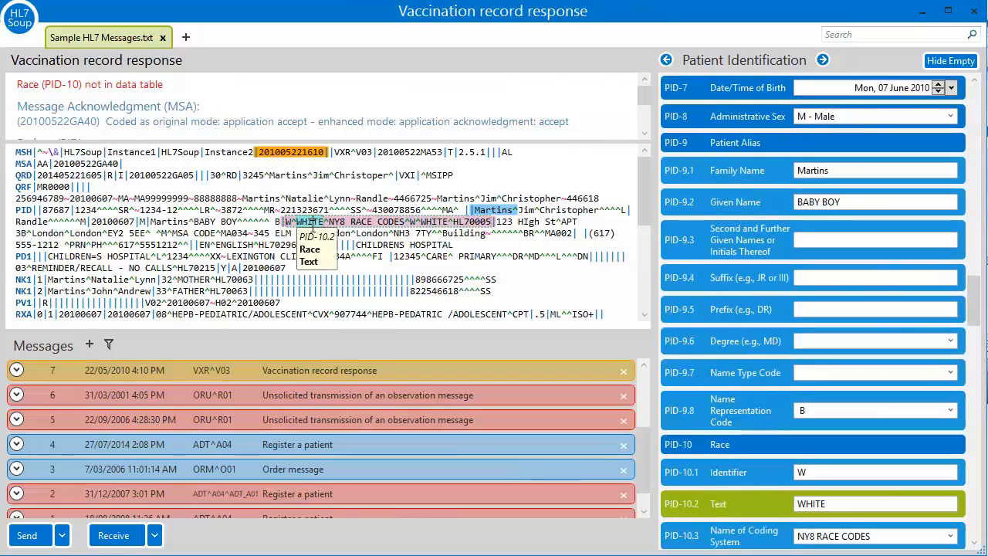
click(367, 395)
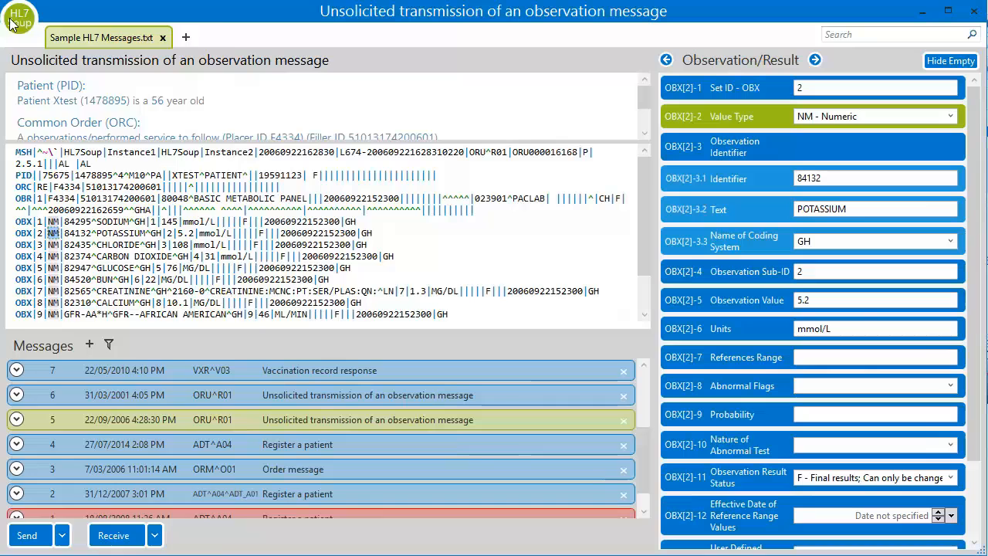
Step: Clear all Tutorial Set highlighters and generate red 'Doesn't exist' rules from the observation message
click(19, 19)
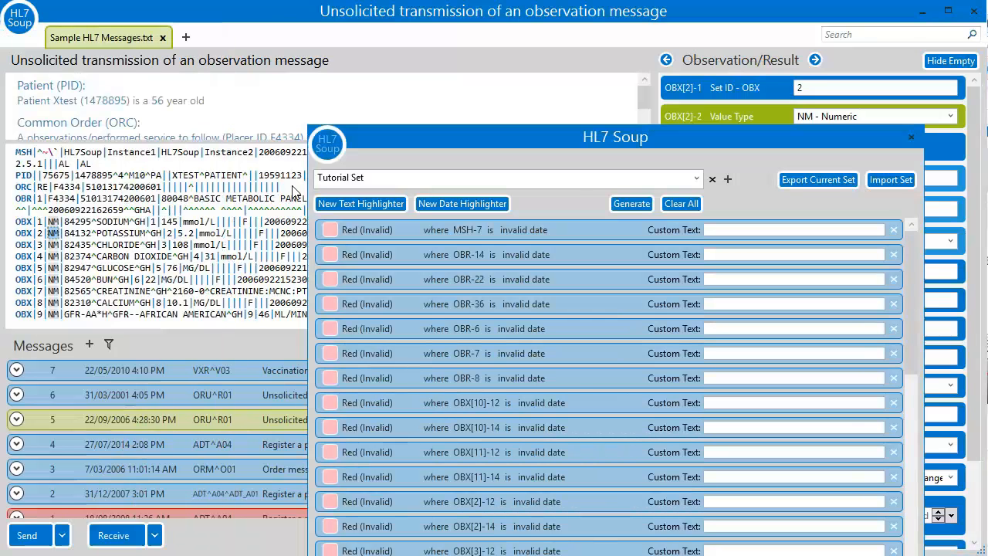
click(680, 203)
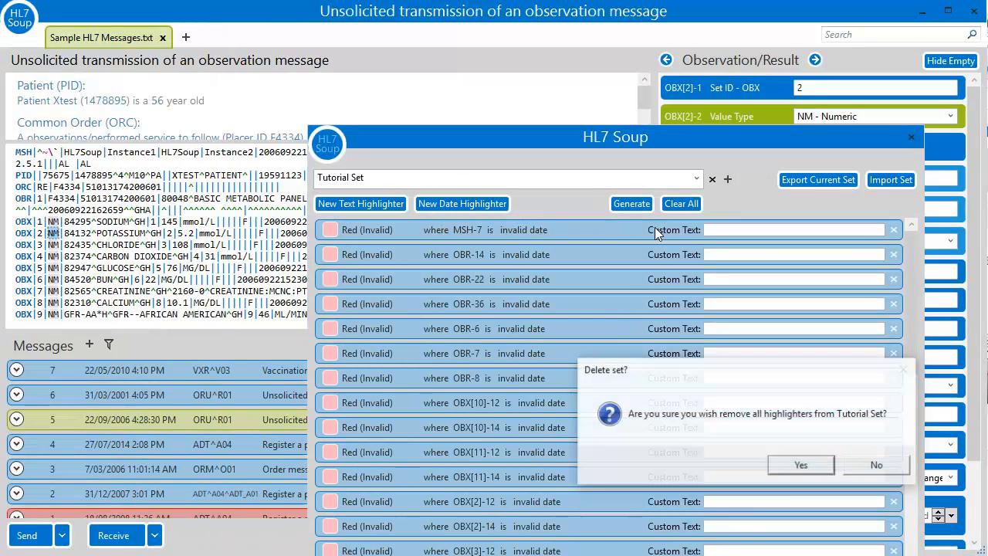
click(800, 465)
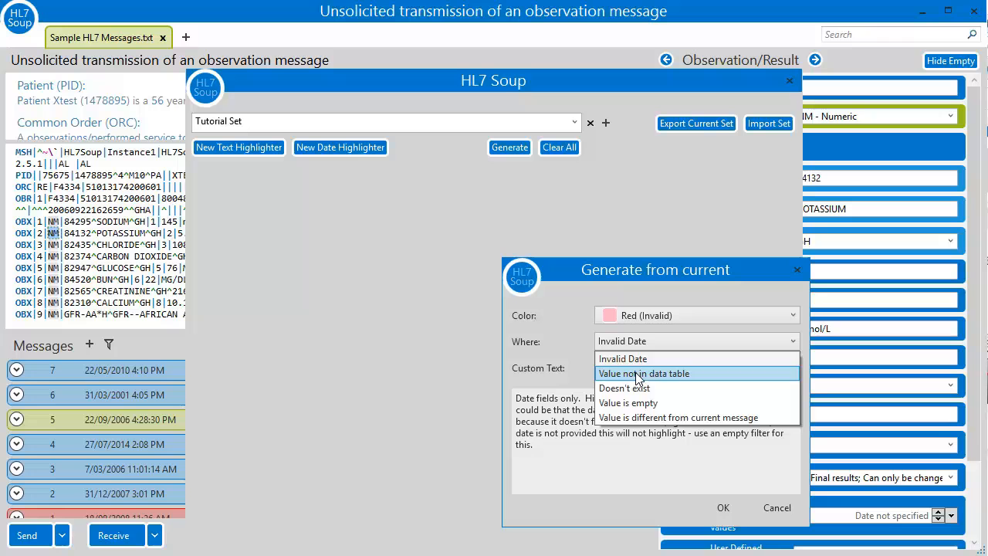
click(625, 388)
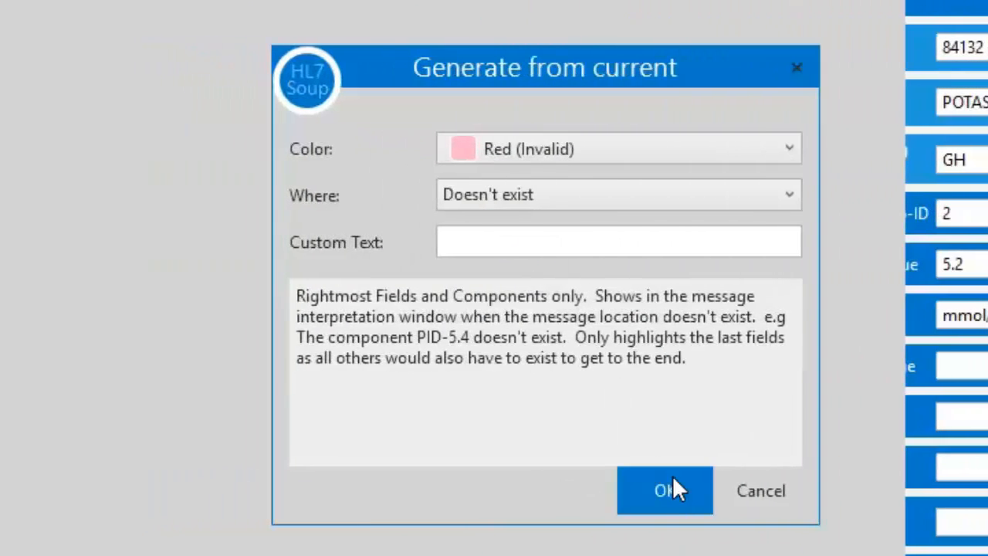
click(664, 491)
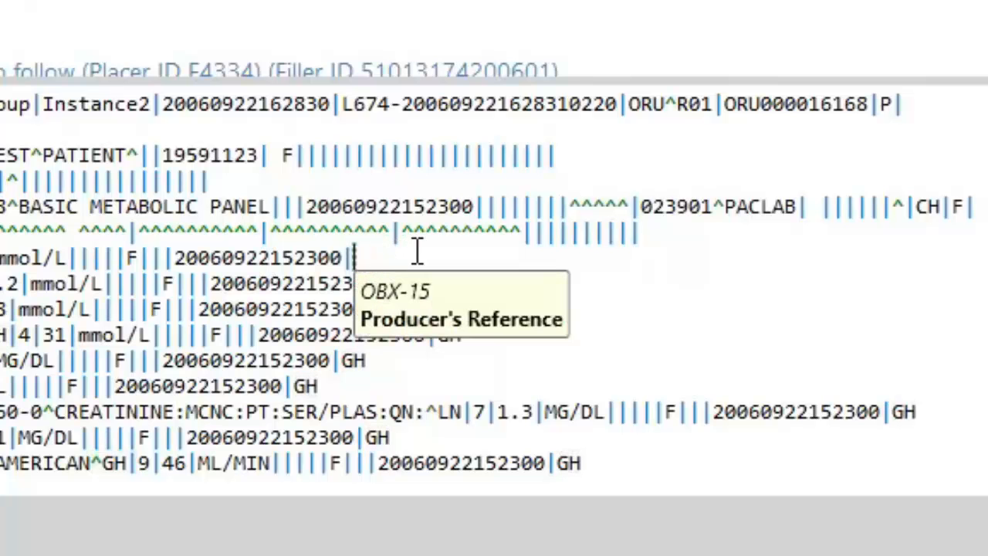
mouse_move(255, 258)
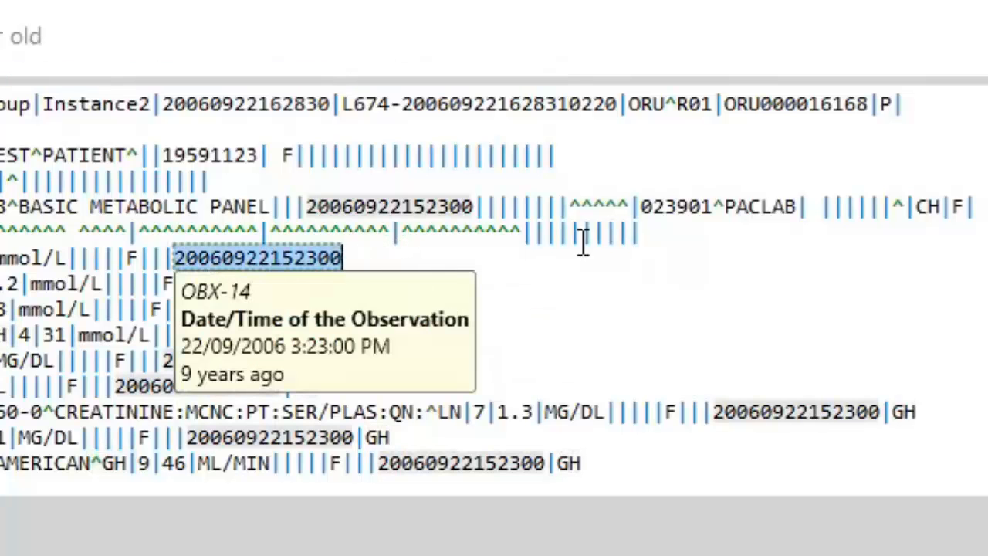
mouse_move(617, 232)
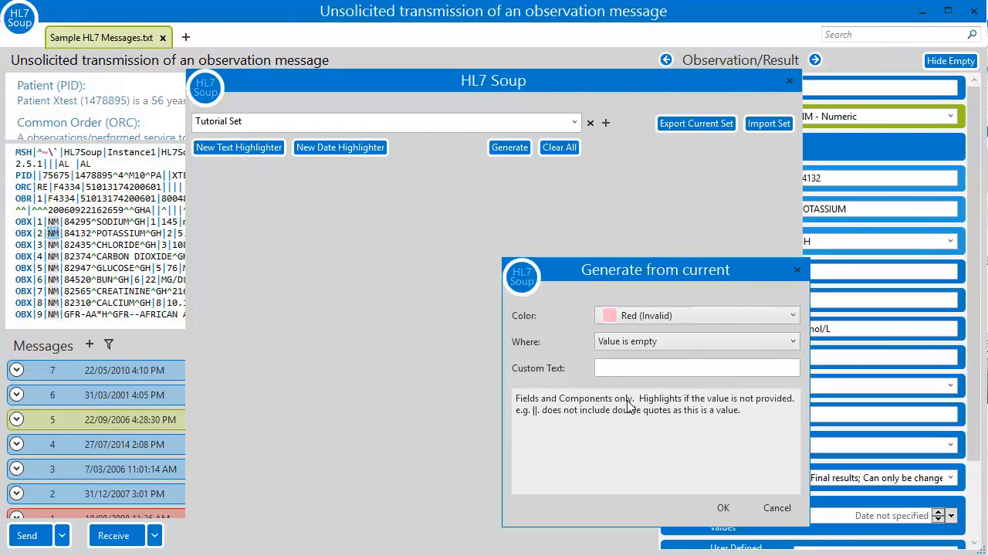
Step: Set the generate-from-current Where option to 'Value is empty'
click(723, 507)
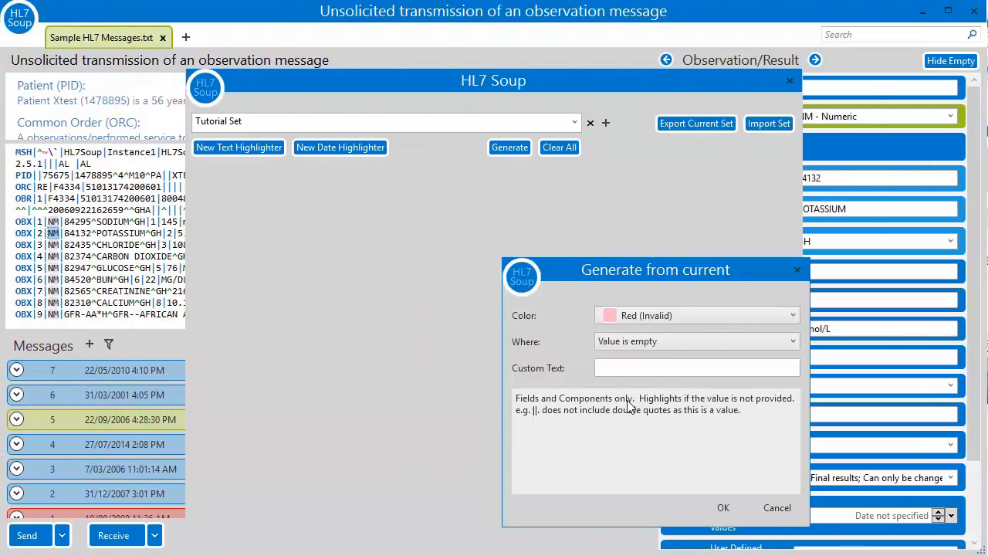
Step: Generate green 'Value is different from current message' rules from the document notification, then close the window
click(695, 340)
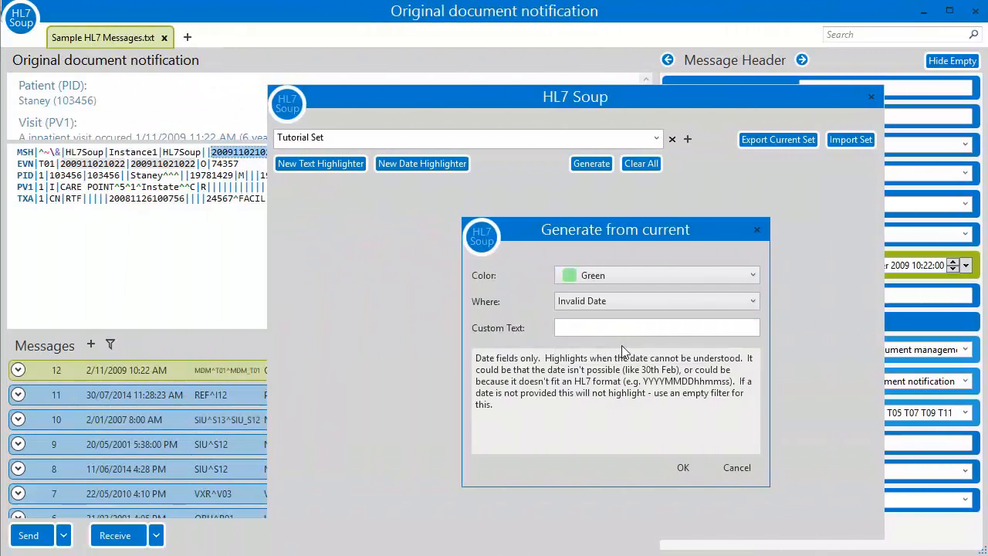
click(655, 300)
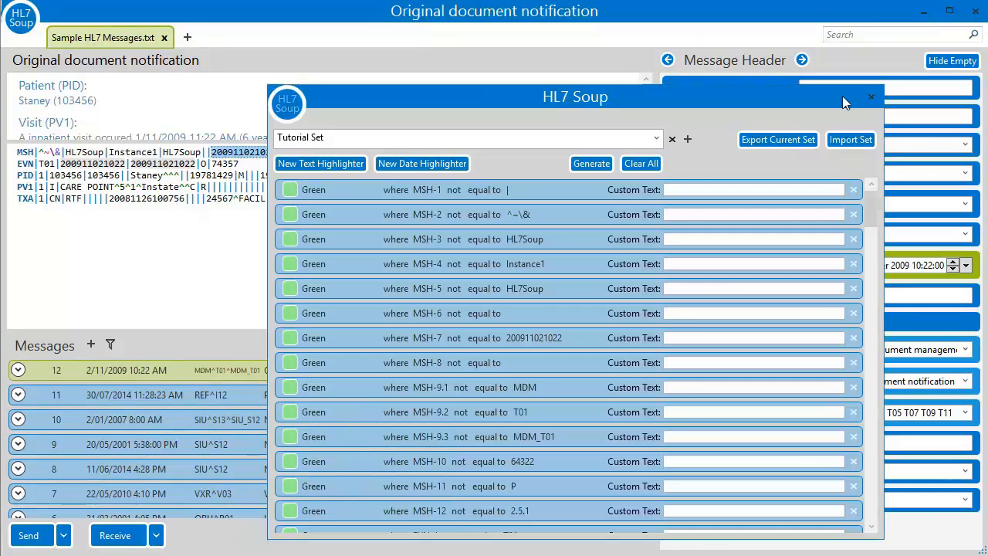
click(872, 96)
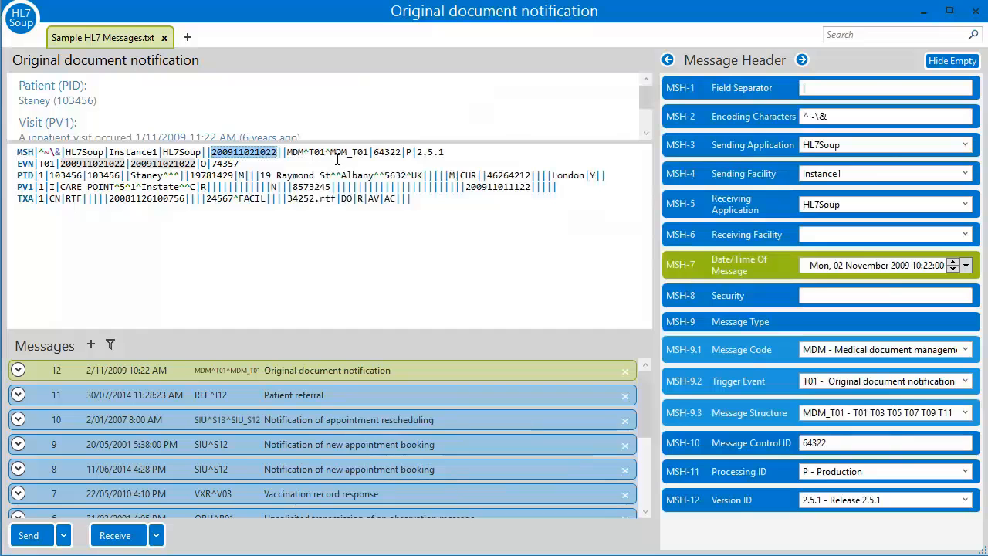